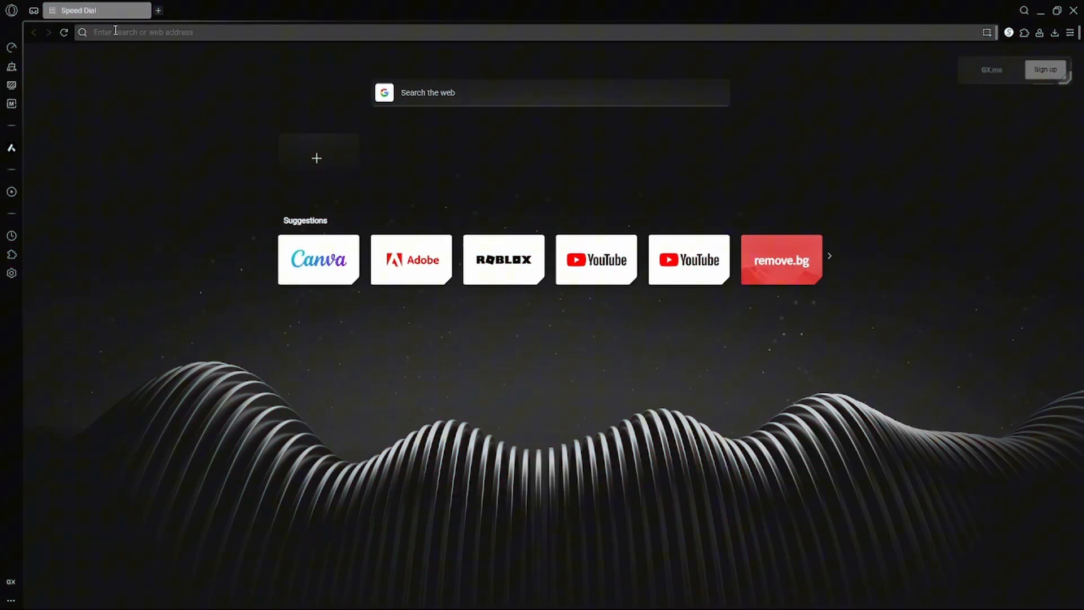
Step: Search Google for 'bloxstraplabs' and go to the official bloxstraplabs.com result
key("Tab")
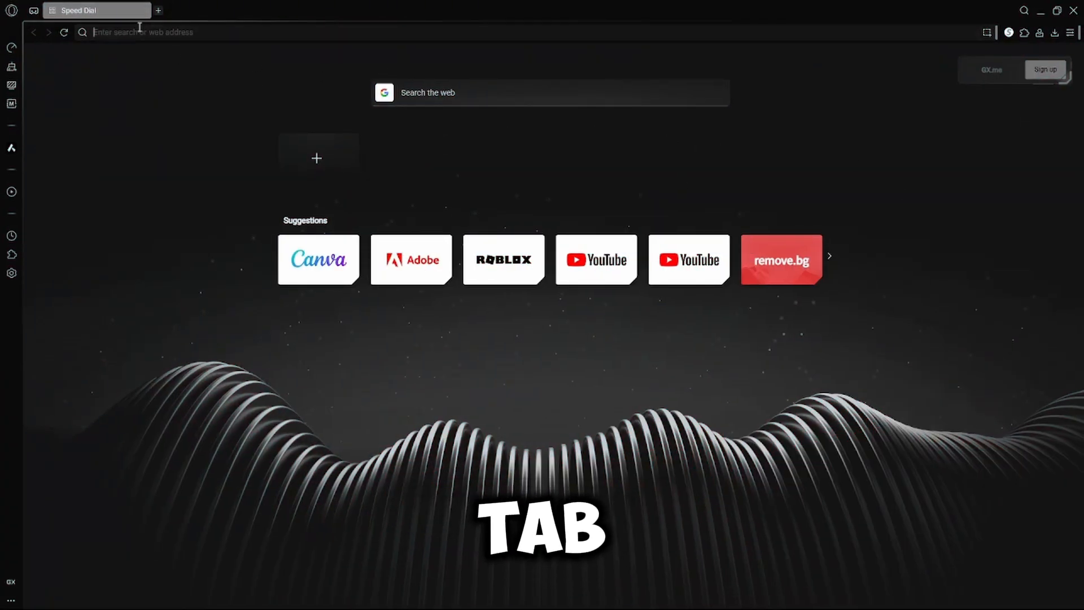
type("bloxstraplabs")
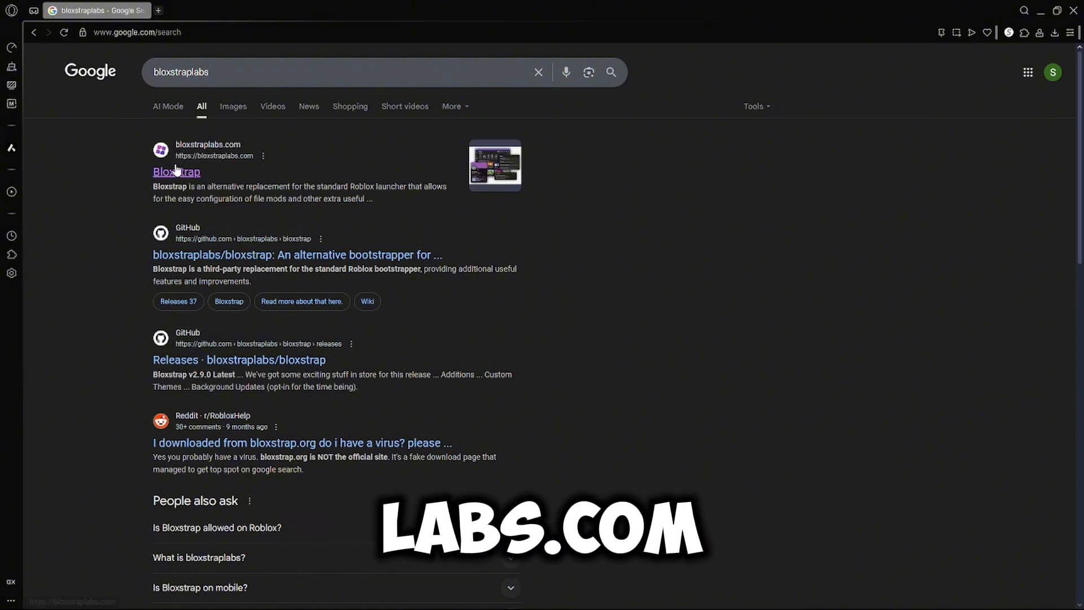
left_click(176, 171)
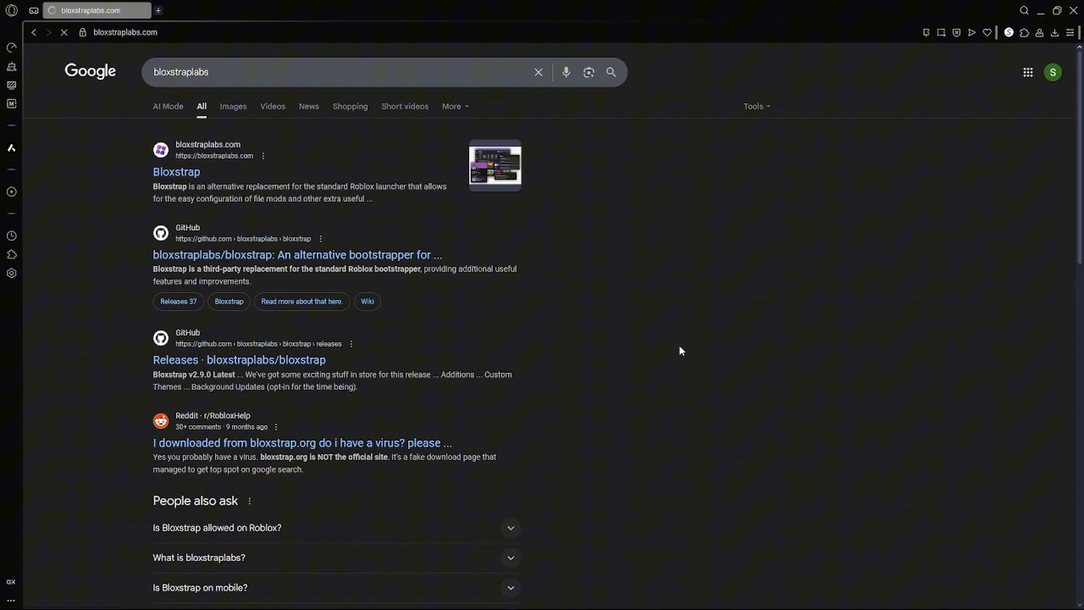
Step: Download the latest Bloxstrap installer and run it with the default language through the welcome page
left_click(176, 171)
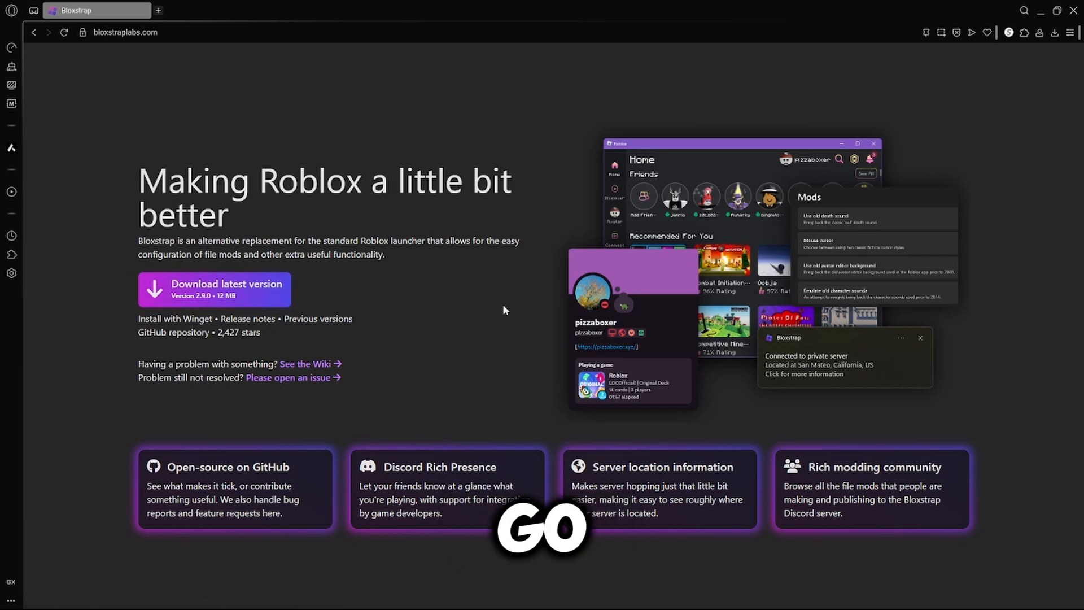
left_click(215, 289)
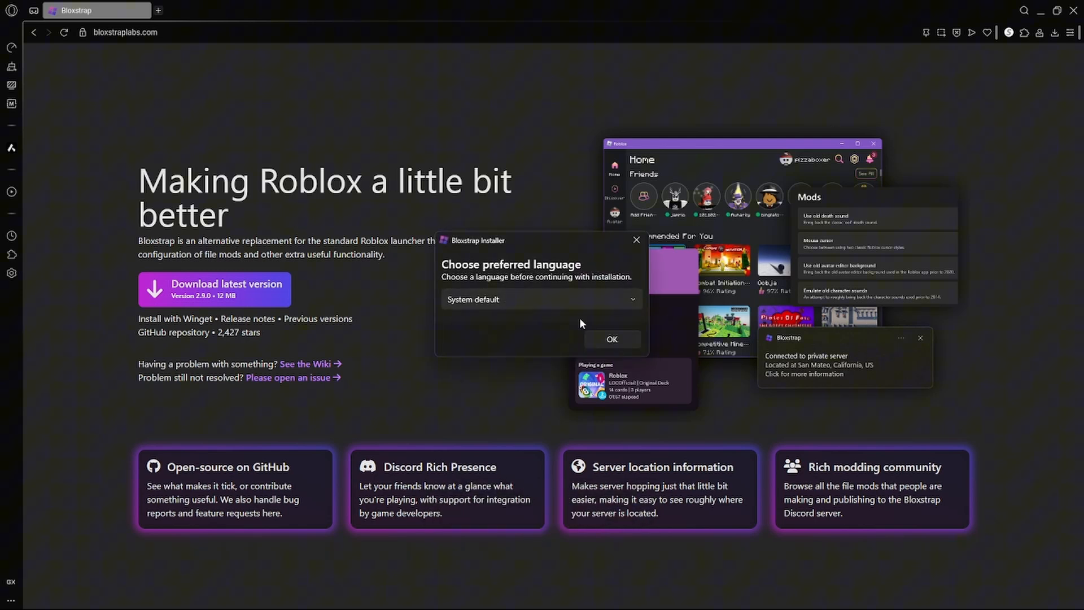
left_click(611, 339)
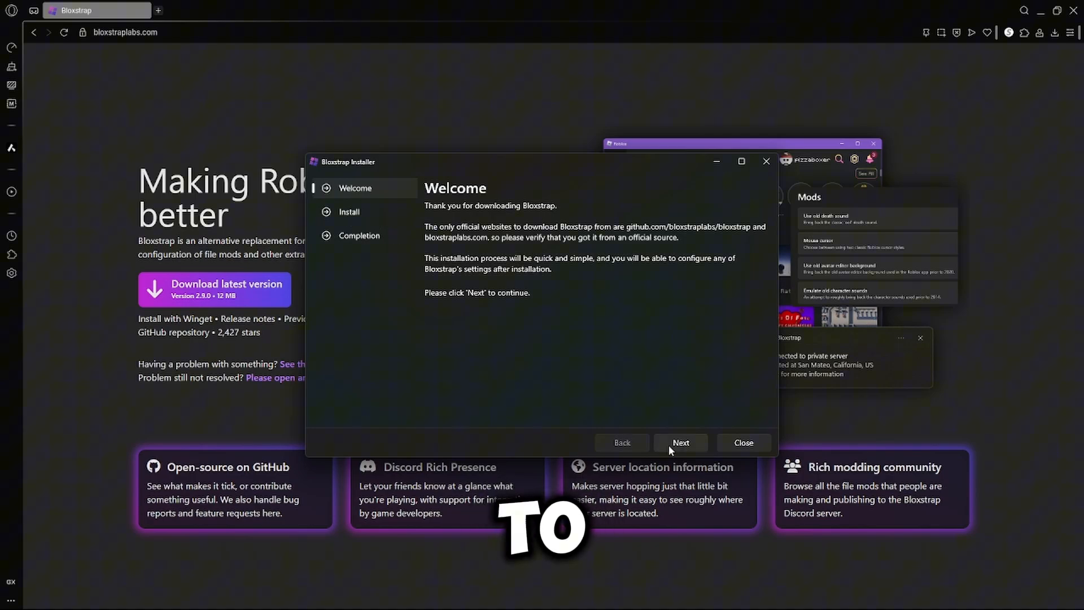
left_click(679, 443)
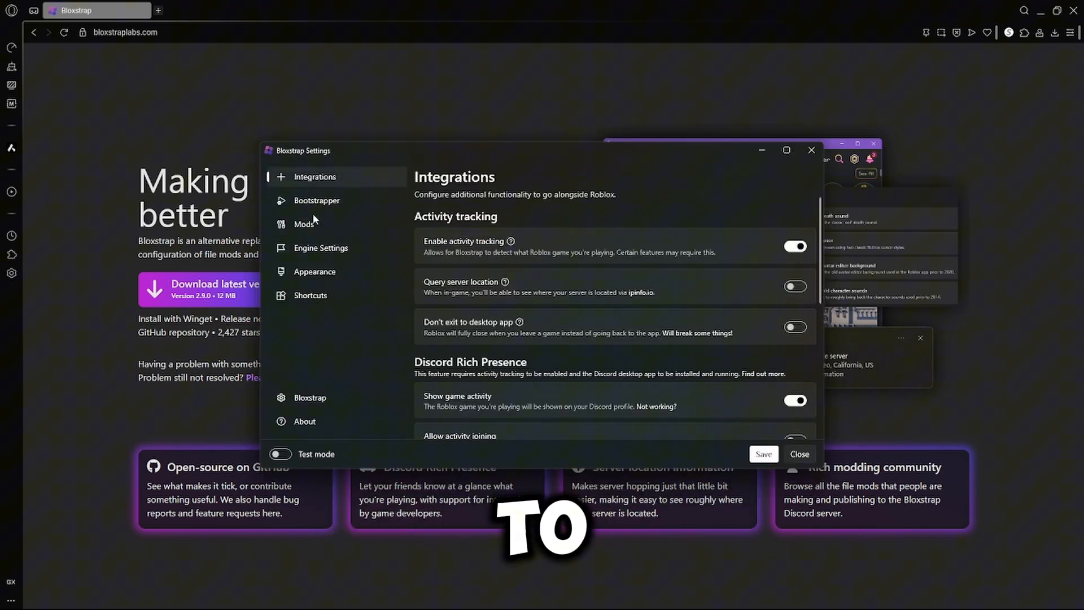
Step: Browse the Mods page, then reach the Fast Flag Editor at the bottom of Engine Settings
left_click(303, 224)
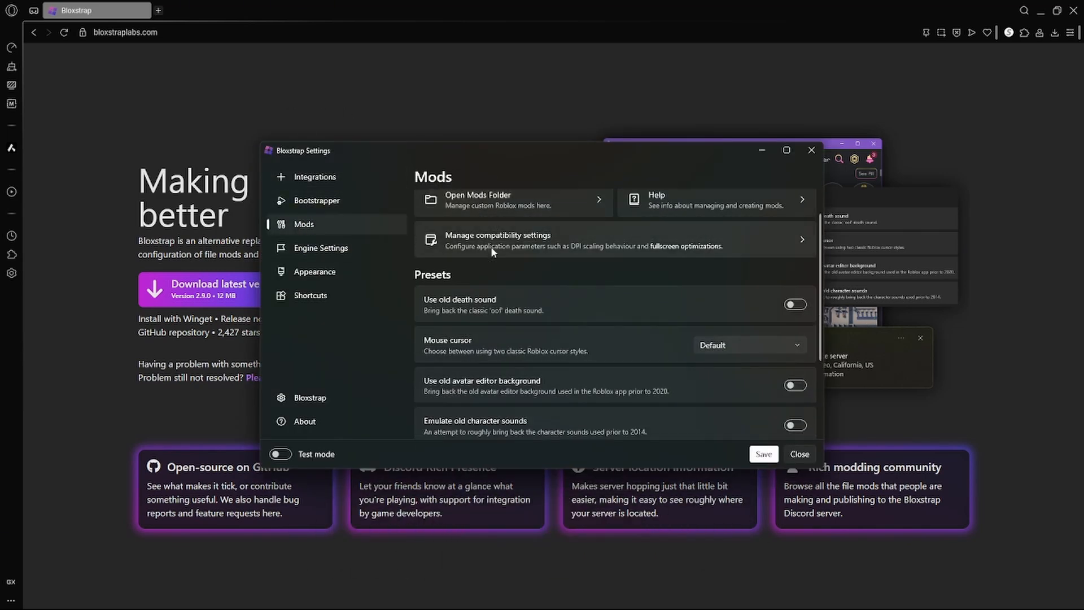
left_click(322, 248)
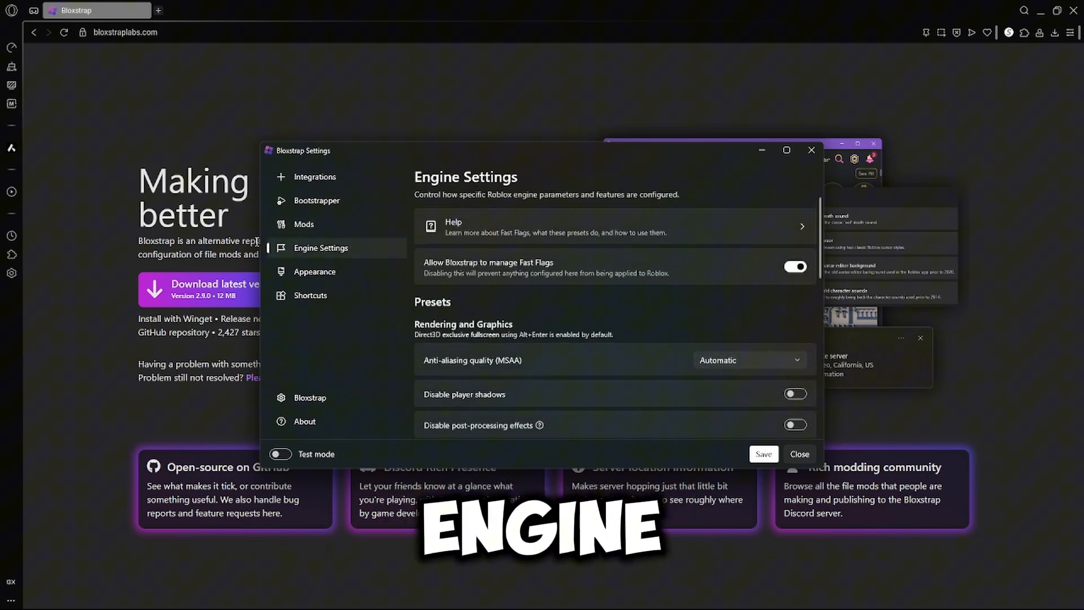
scroll("down", 3)
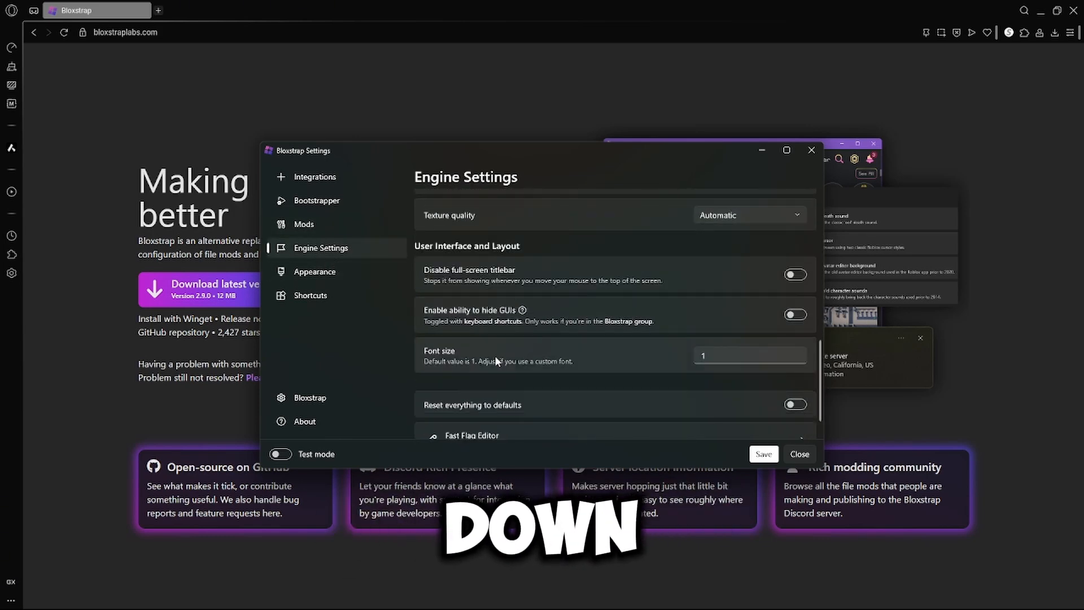
scroll("down", 3)
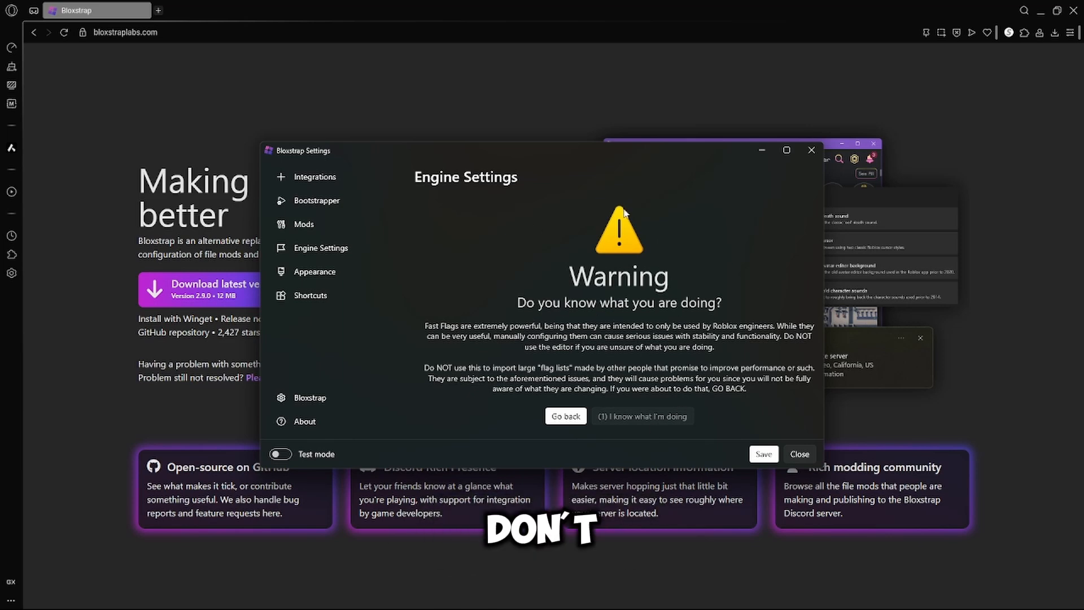
Step: Acknowledge the warning and import the pasted JSON flag list, overwriting the two conflicting flags
left_click(641, 416)
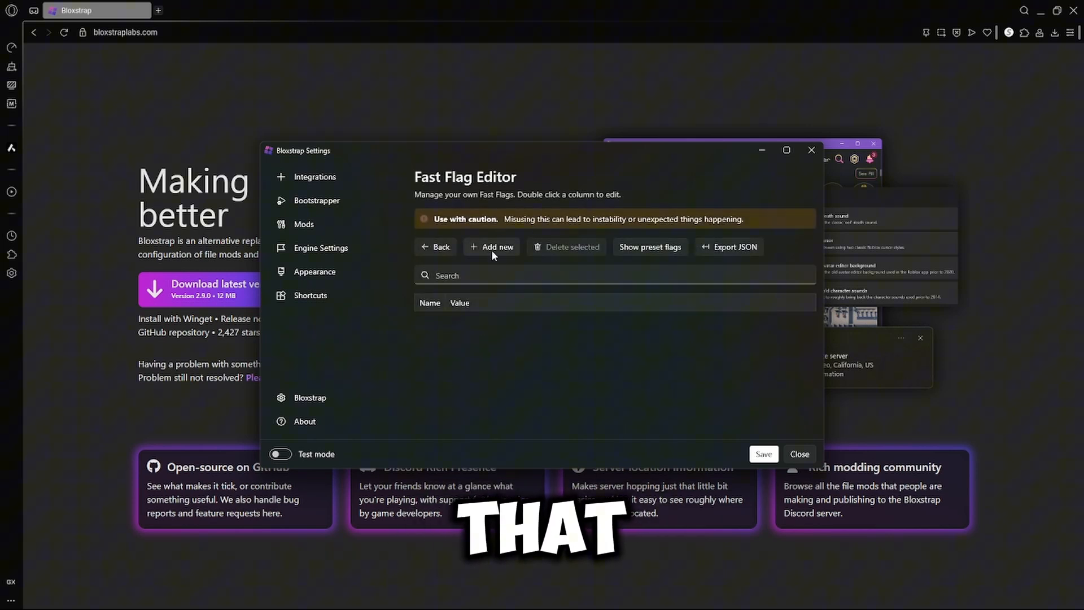
left_click(491, 247)
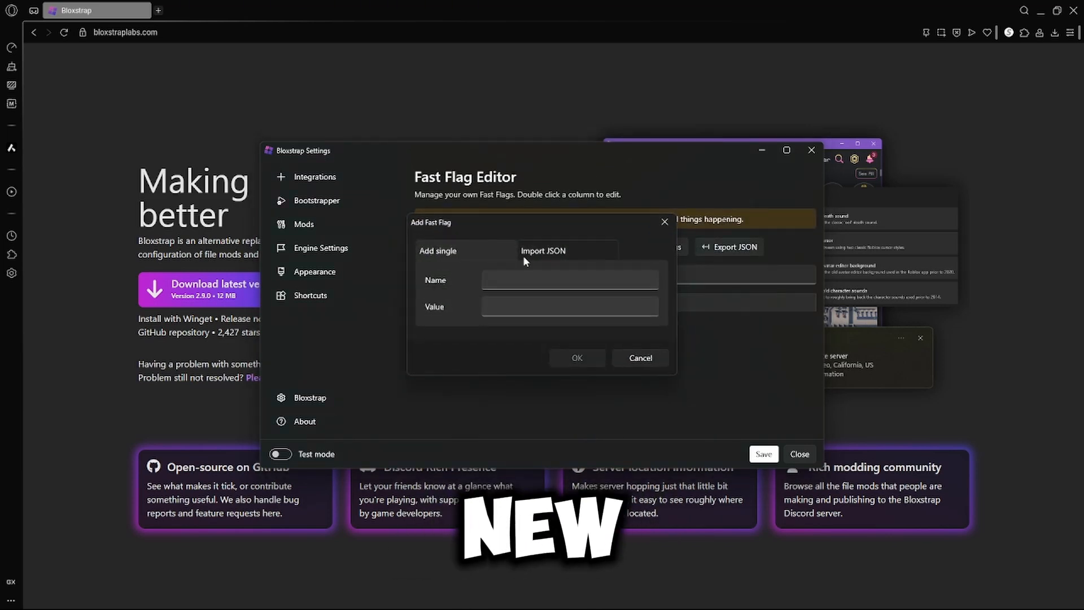
left_click(543, 251)
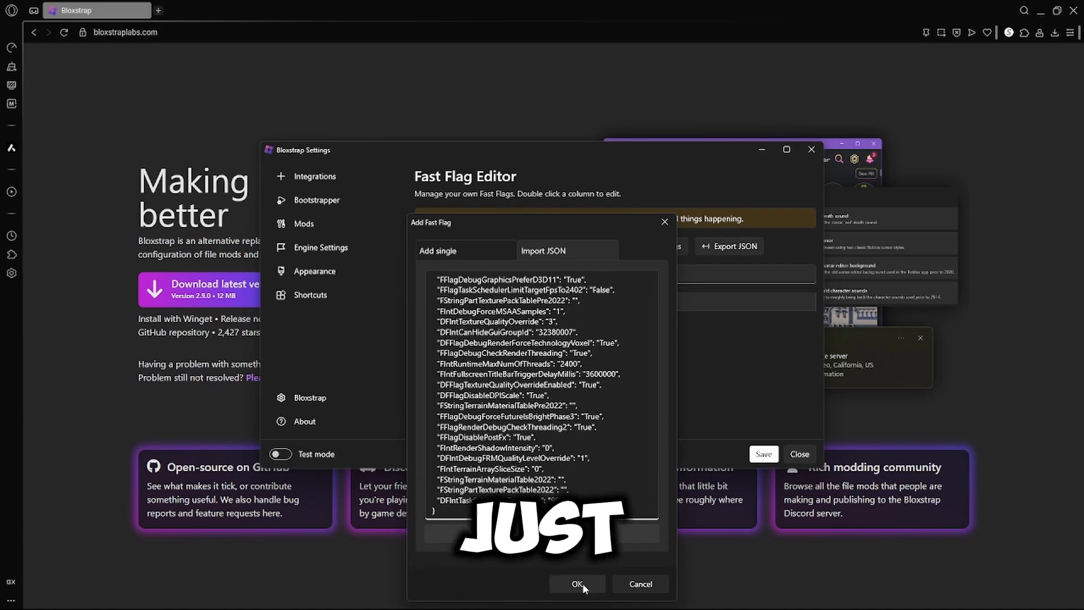
left_click(577, 583)
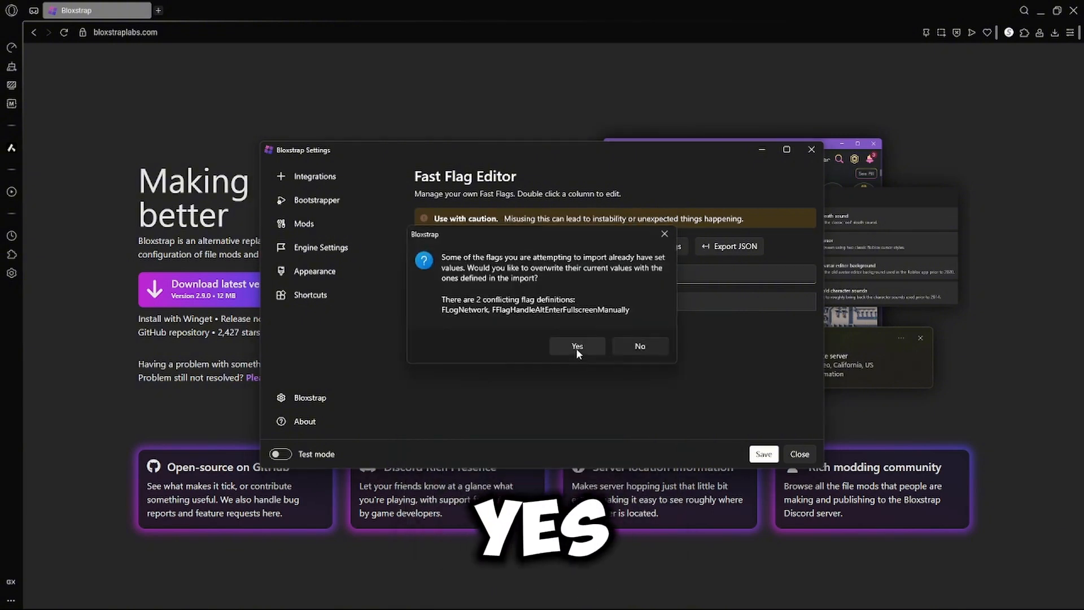
left_click(577, 346)
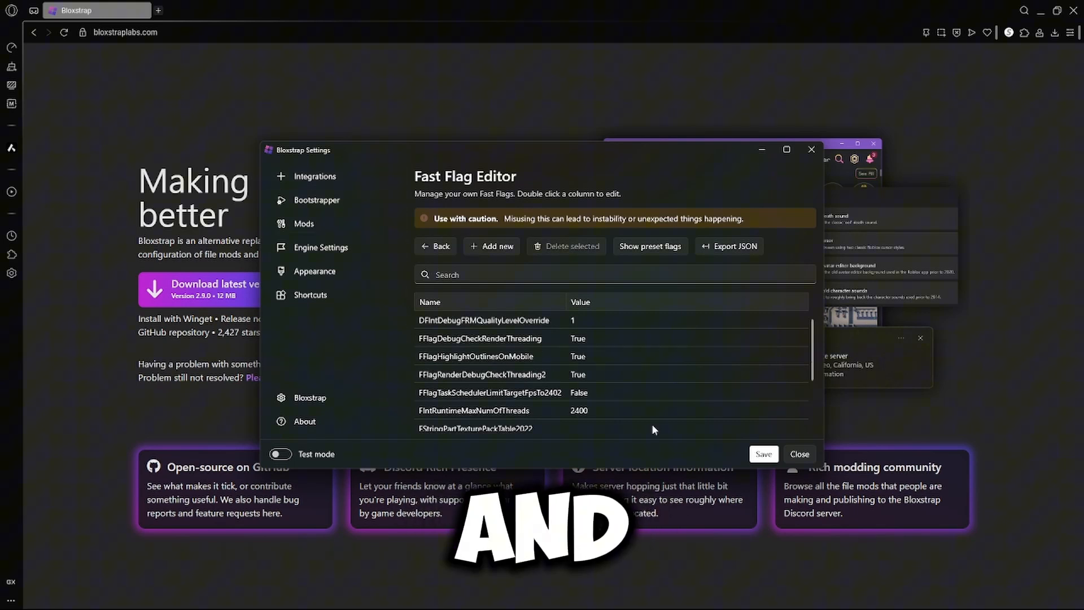
Step: Save the imported fast flags and move to the Bootstrapper page
left_click(762, 454)
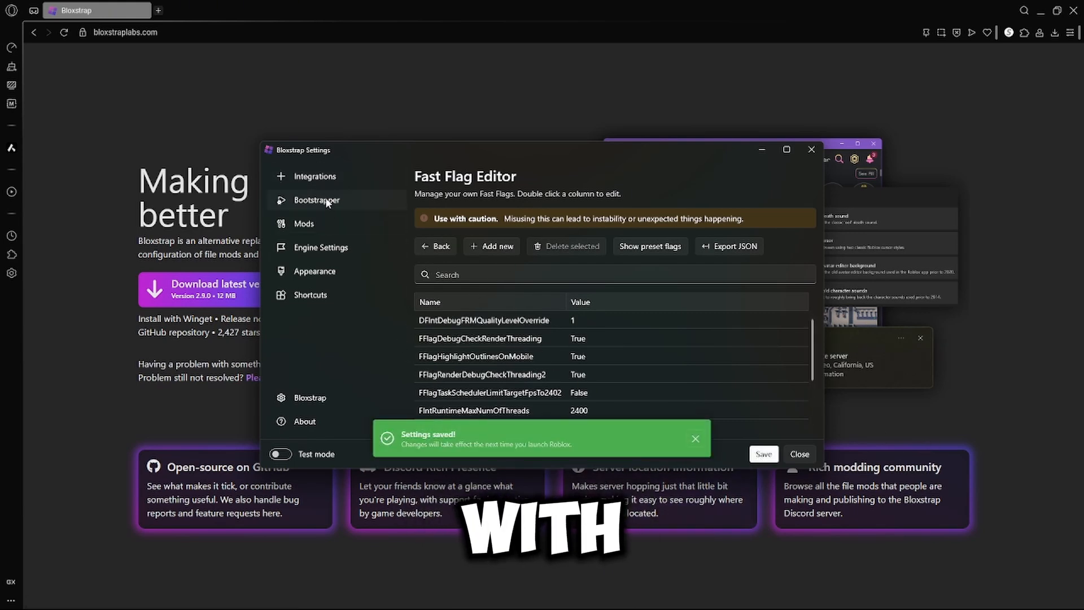
left_click(316, 200)
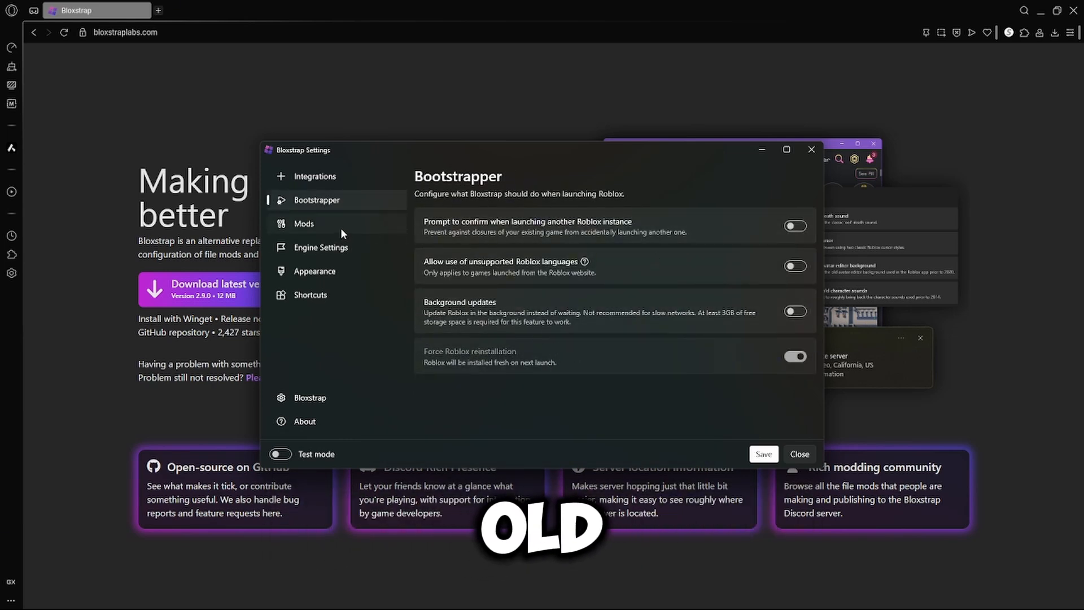
Step: Under Appearance, set Global Theme to Dark and Style to Bloxstrap (Glass)
left_click(314, 270)
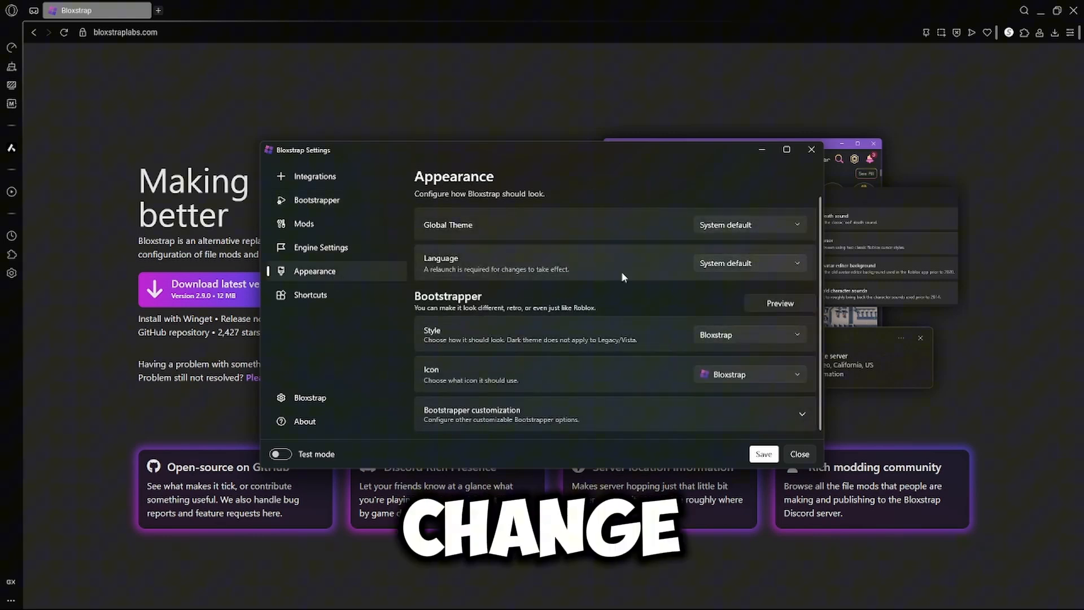
left_click(749, 224)
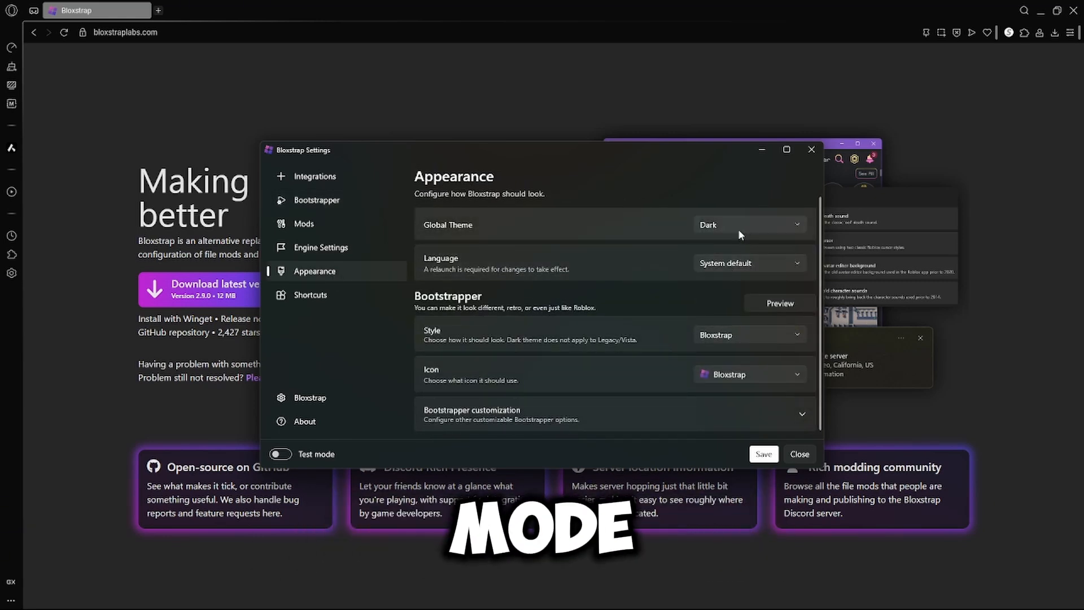
left_click(750, 334)
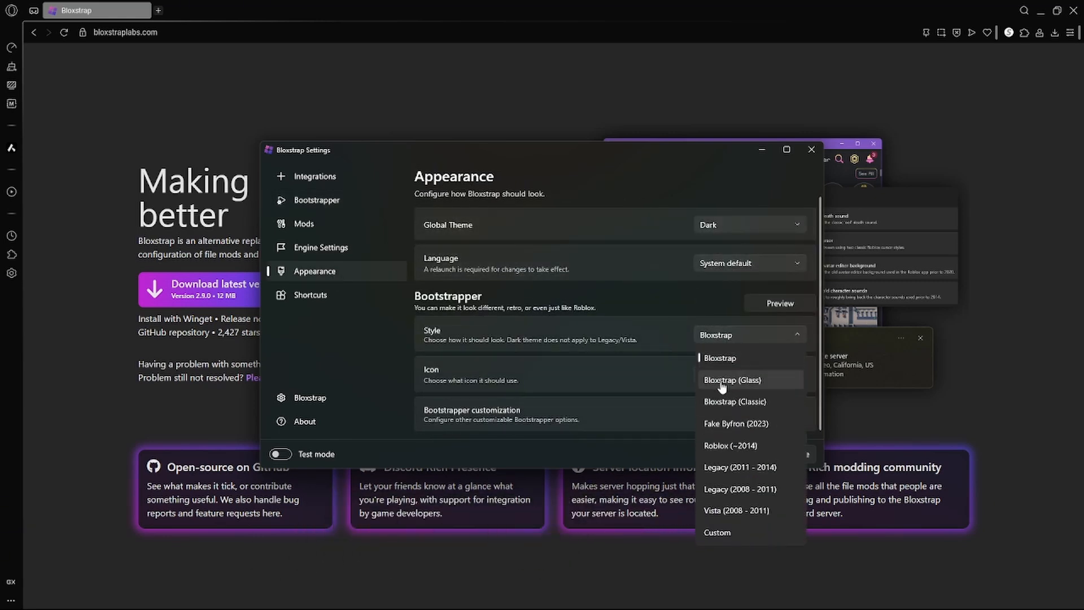
left_click(732, 379)
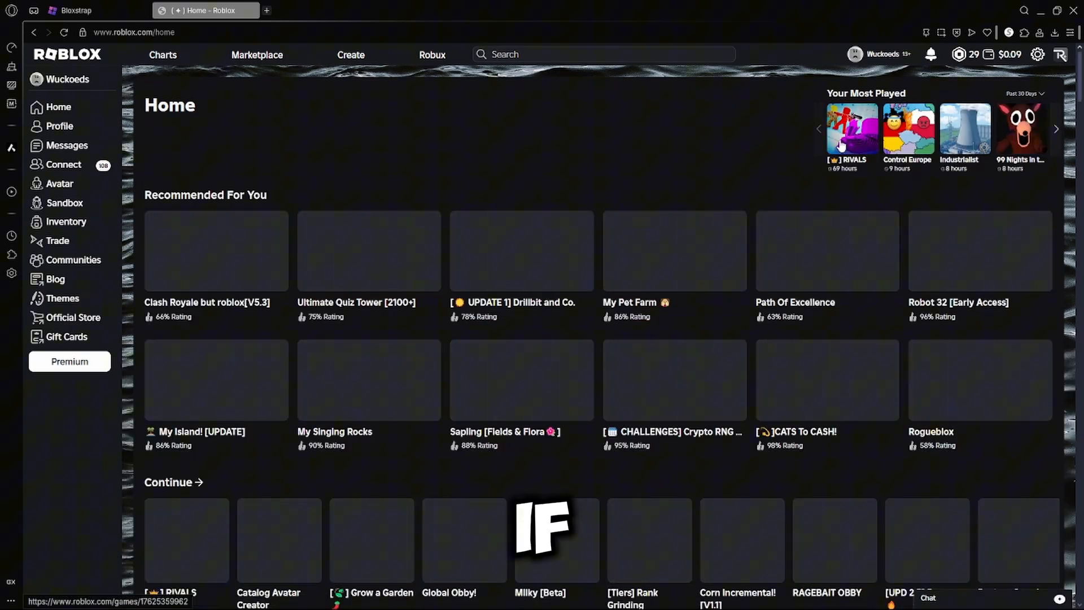
Step: Launch RIVALS from Your Most Played via Play and close the Bloxstrap Settings window
left_click(851, 130)
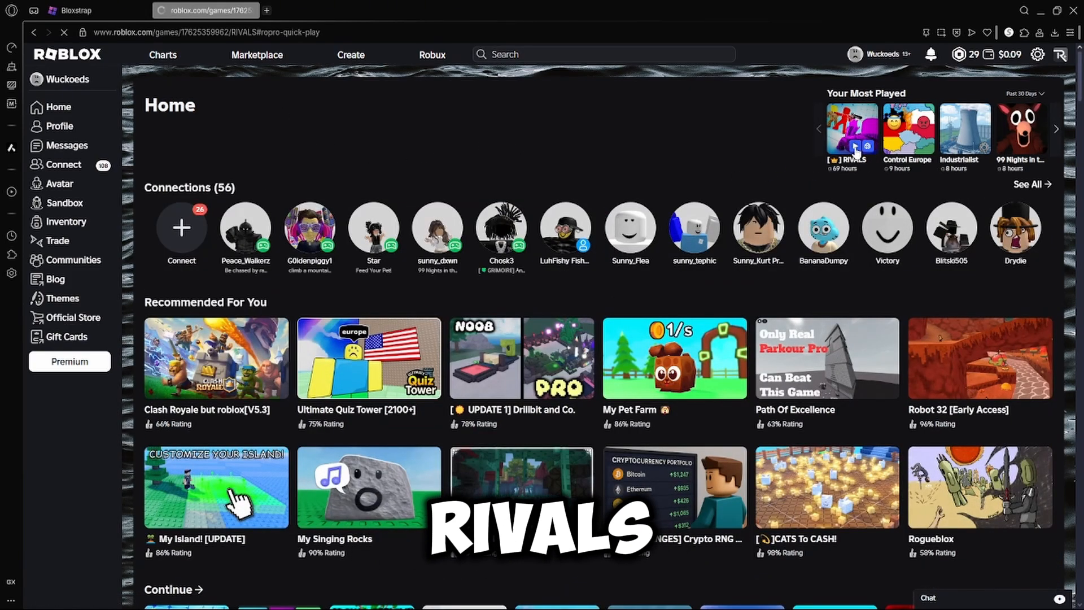
left_click(851, 131)
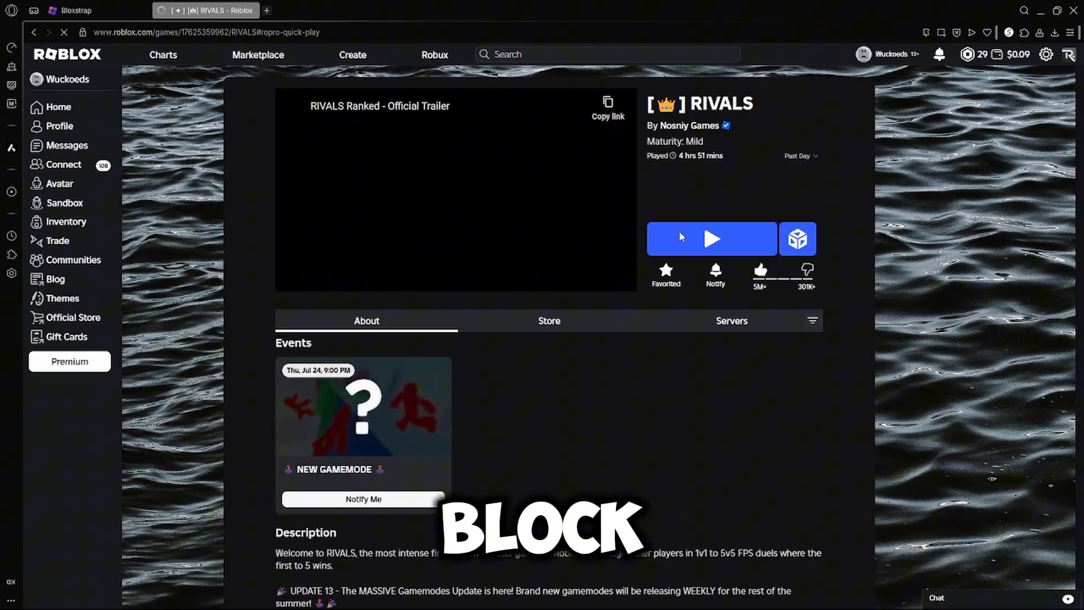
left_click(711, 238)
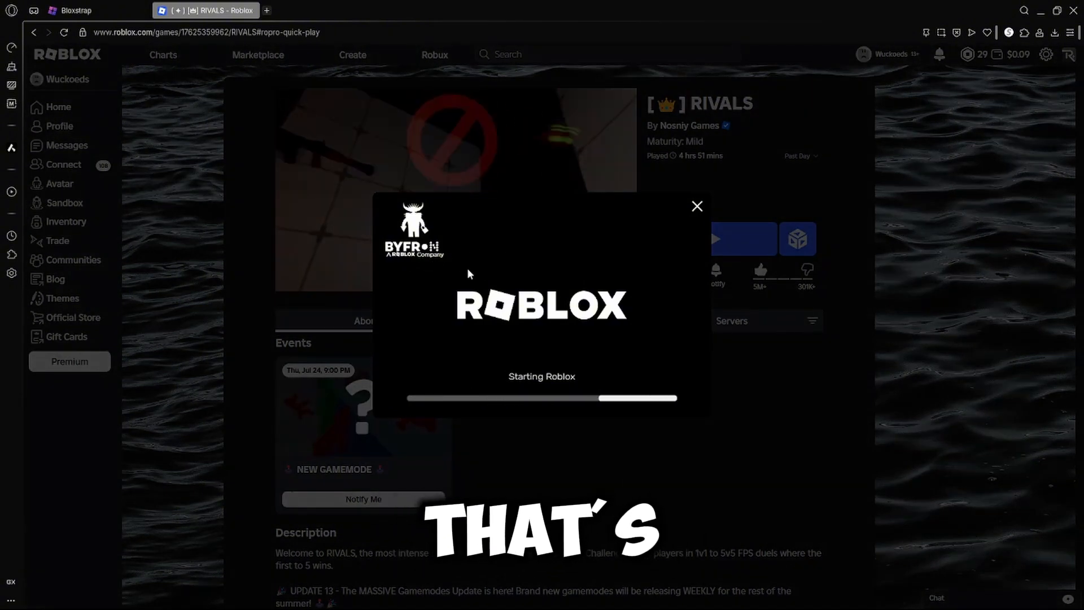
left_click(378, 596)
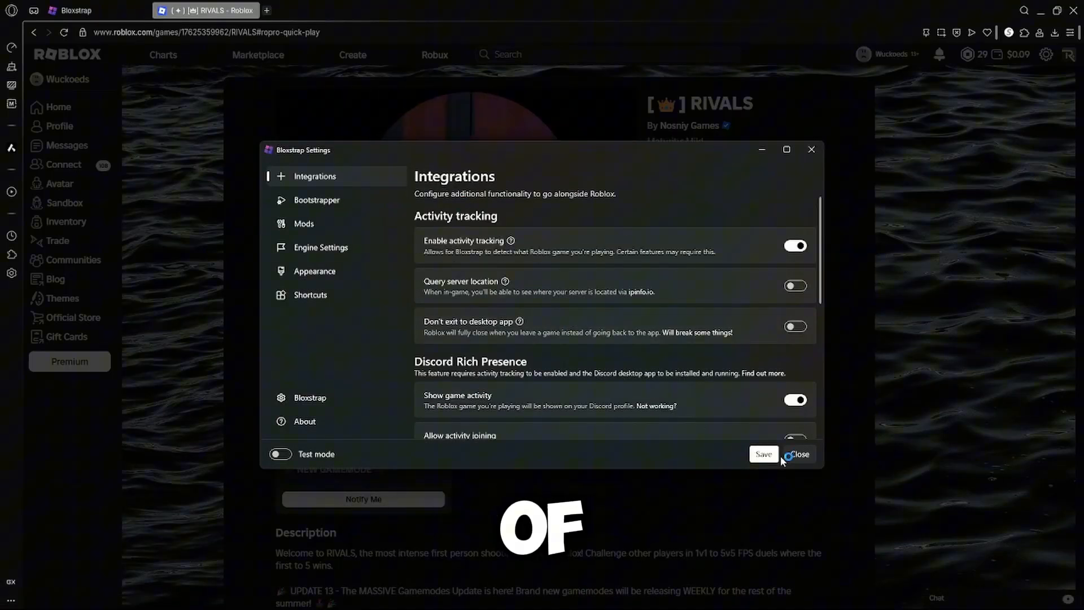
left_click(796, 454)
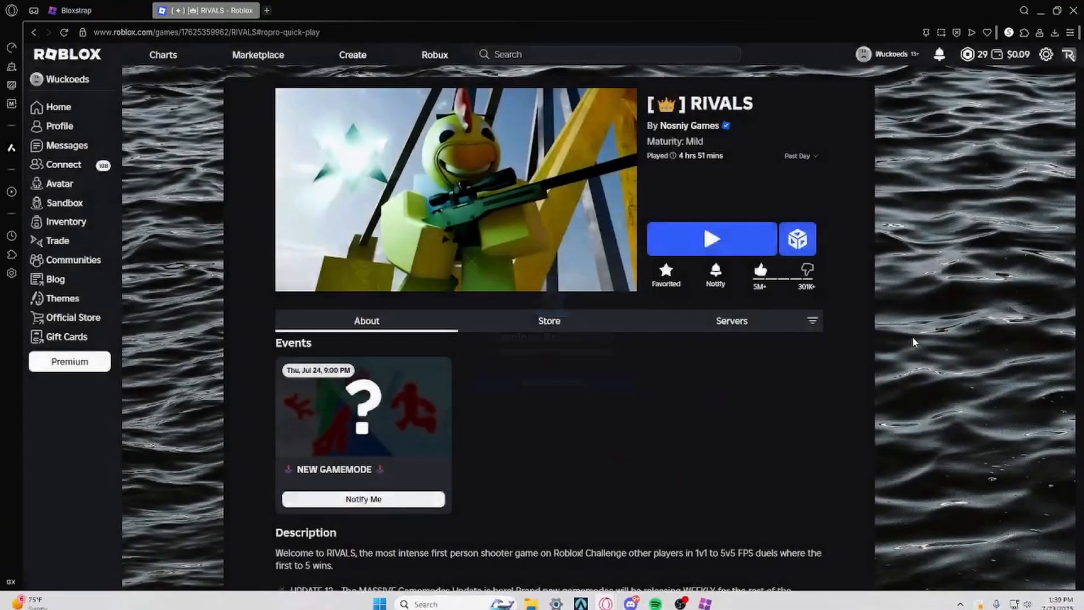
left_click(712, 238)
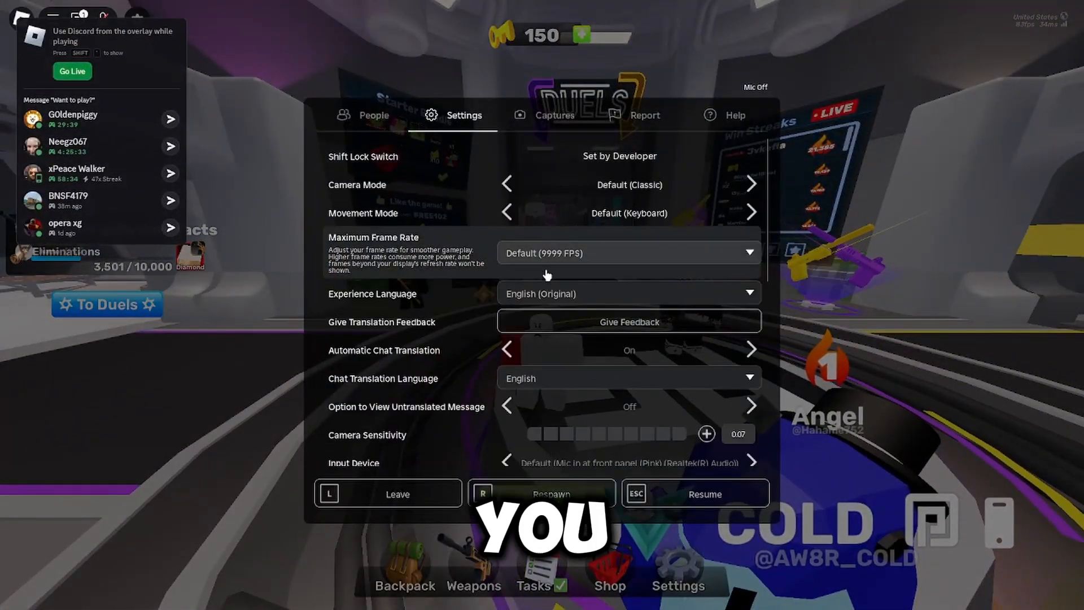
Step: Choose Default (9999 FPS) as the in-game Maximum Frame Rate
left_click(627, 252)
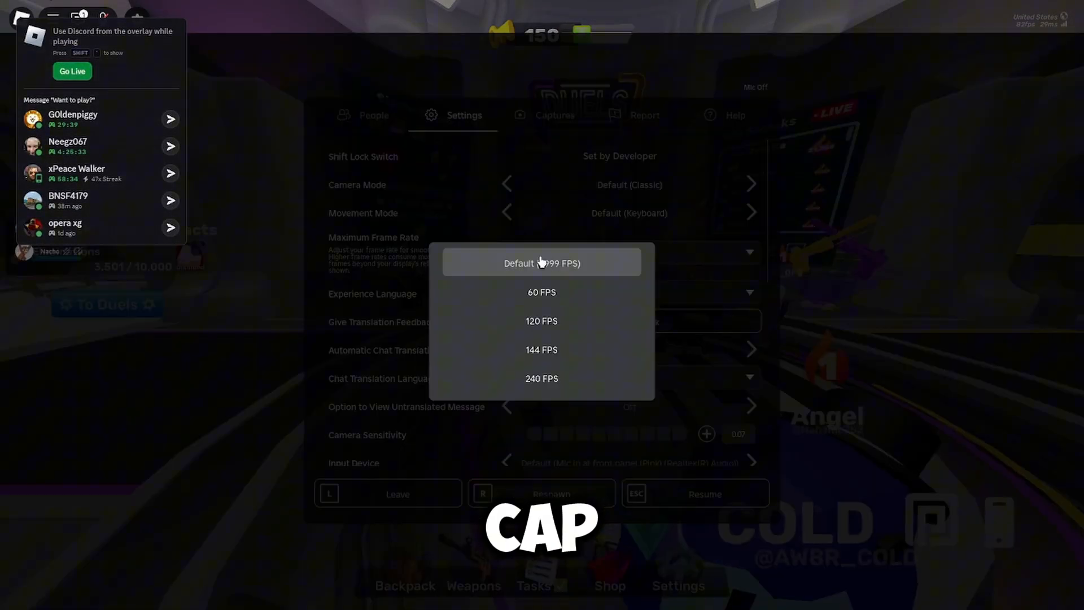